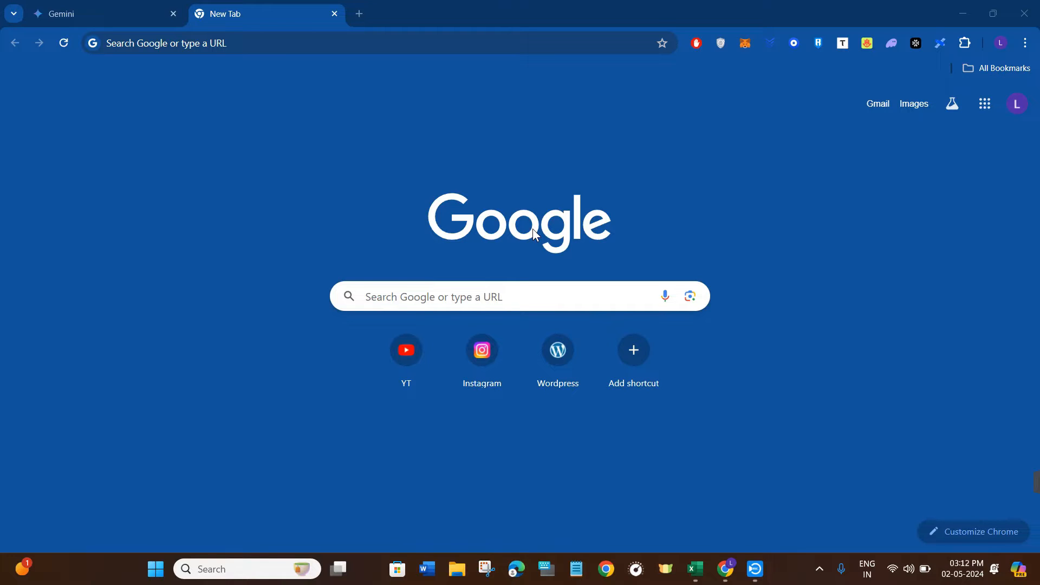
mouse_move(380, 103)
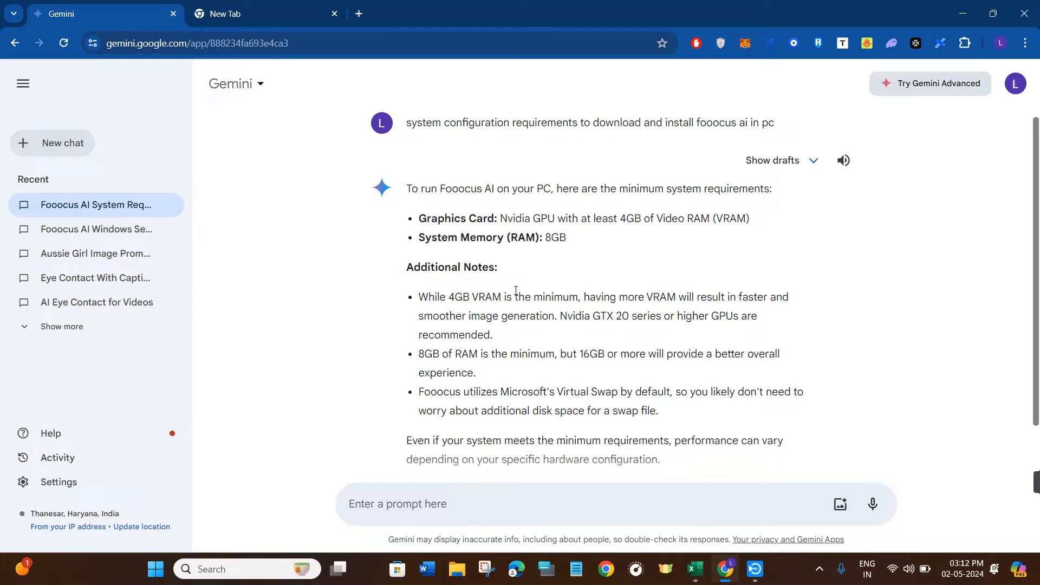
mouse_move(653, 234)
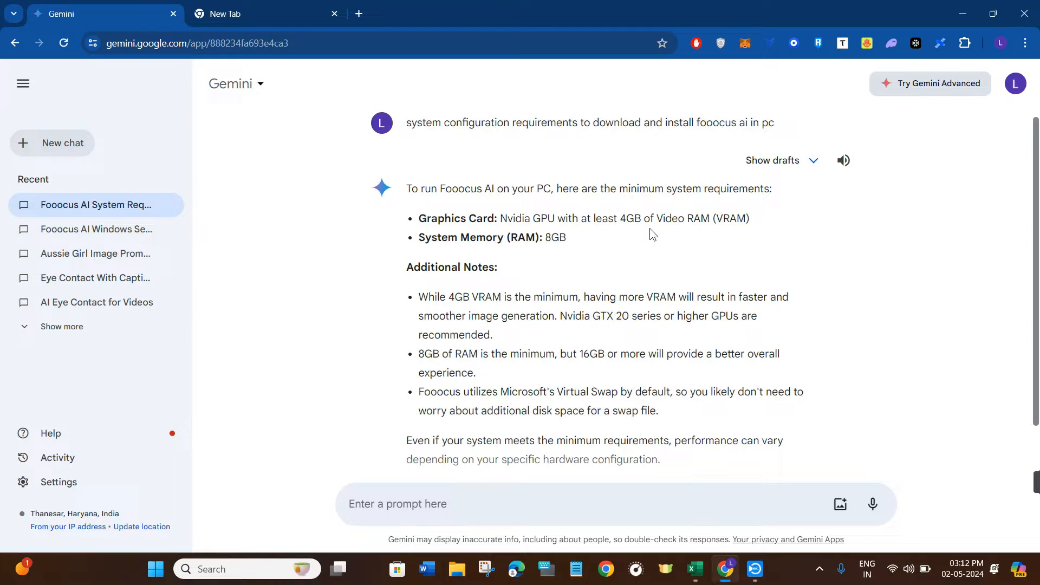
mouse_move(473, 249)
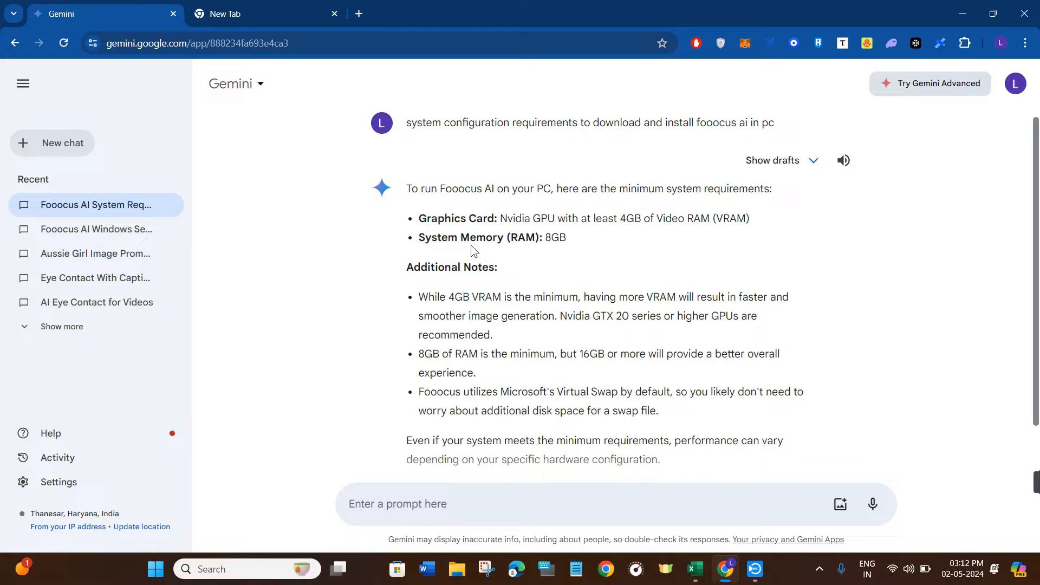
mouse_move(571, 282)
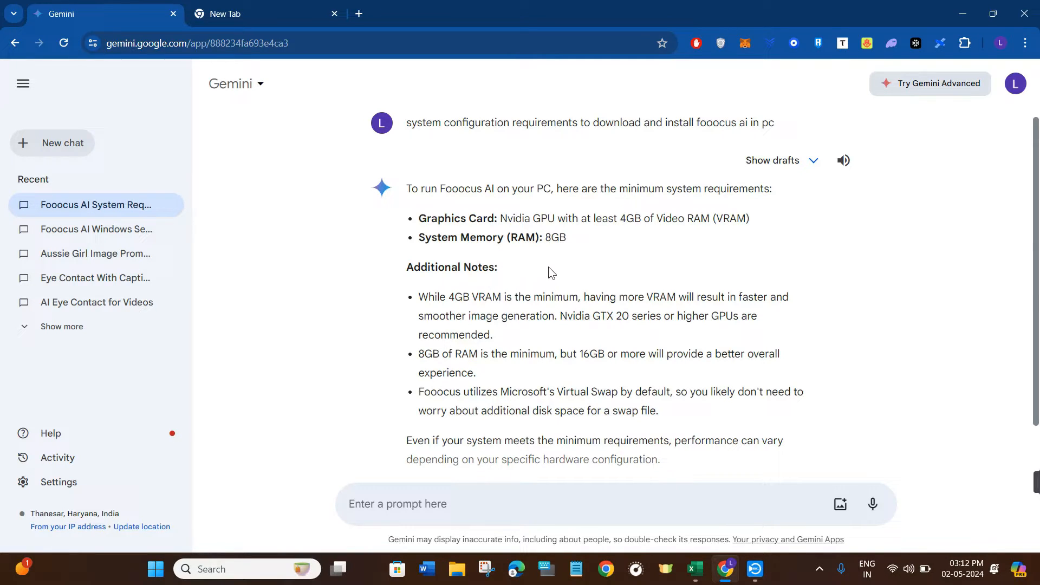
- Scroll the Gemini 'Fooocus AI System Requirements' answer to read the 4GB VRAM and 8GB RAM minimums
scroll(down, 3)
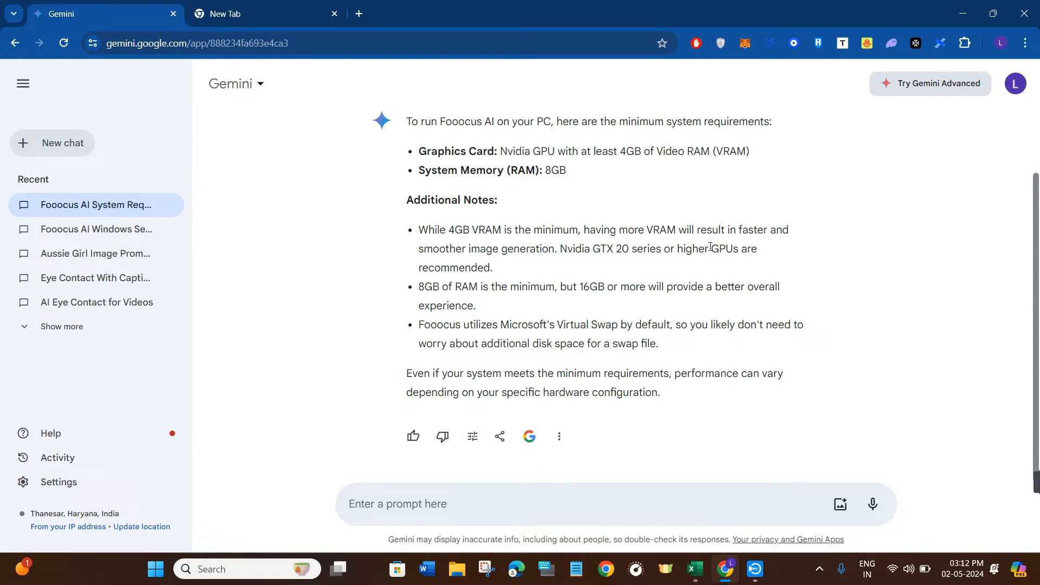
mouse_move(515, 315)
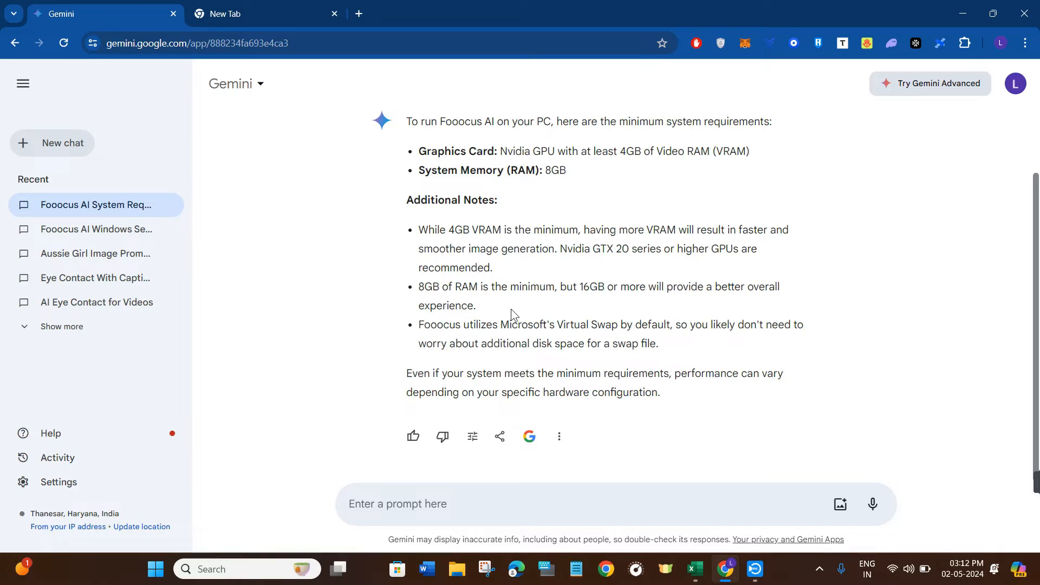
mouse_move(509, 316)
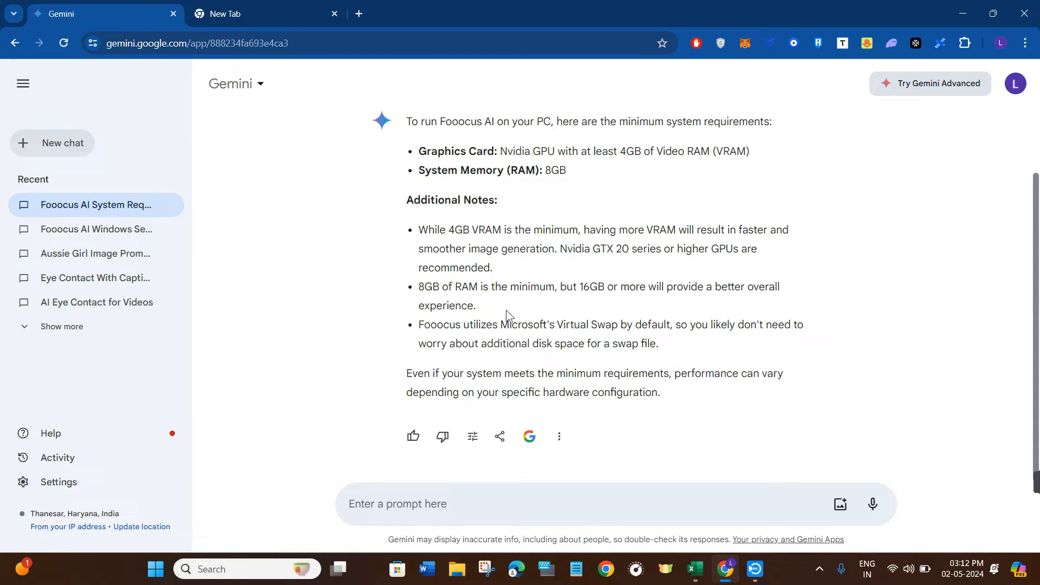
mouse_move(669, 331)
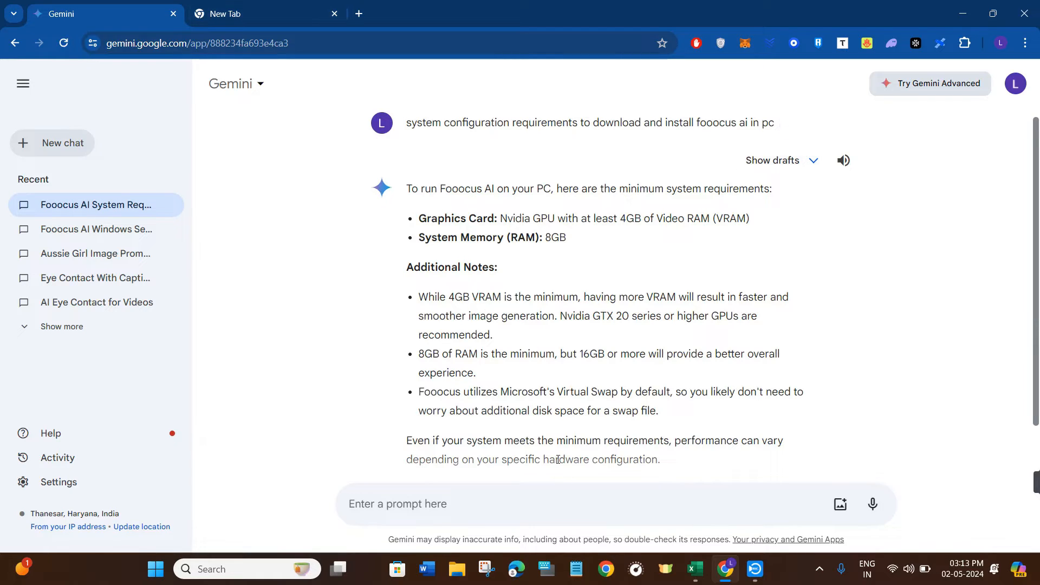
- Search Google for 'fooocus ai download' and open the lllyasviel/Fooocus GitHub result
click(264, 13)
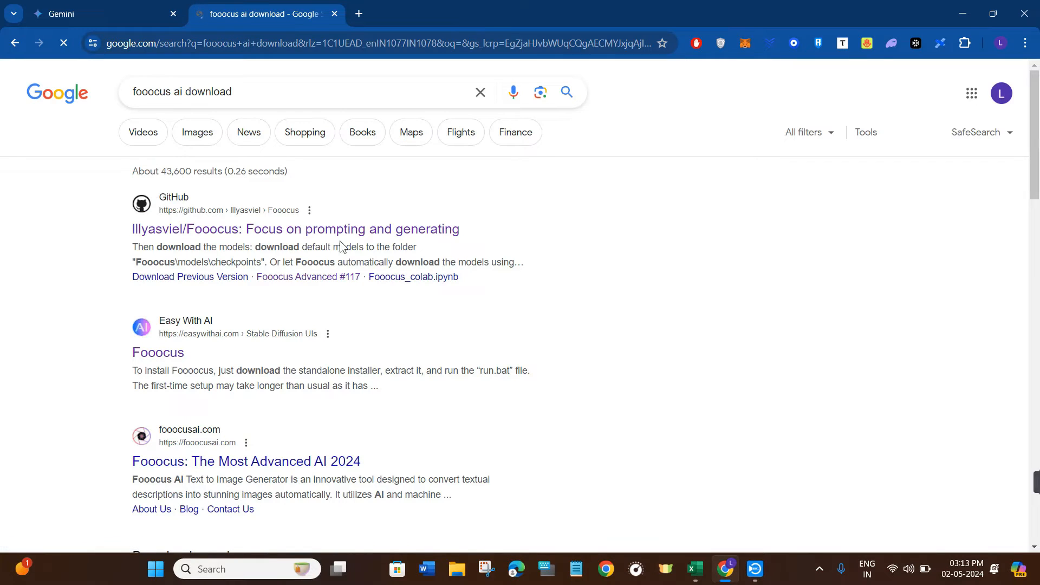
click(295, 229)
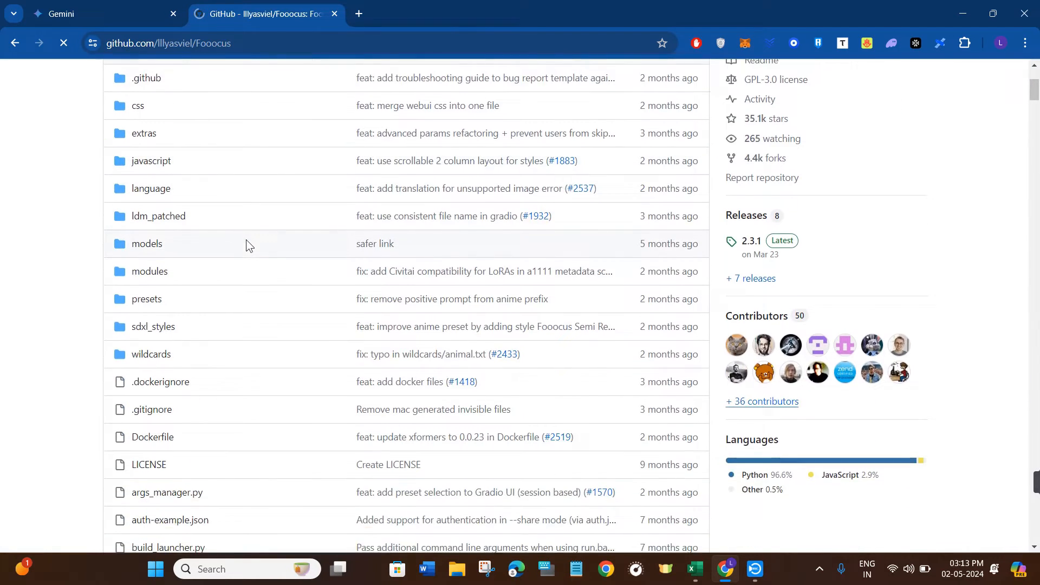
scroll(down, 3)
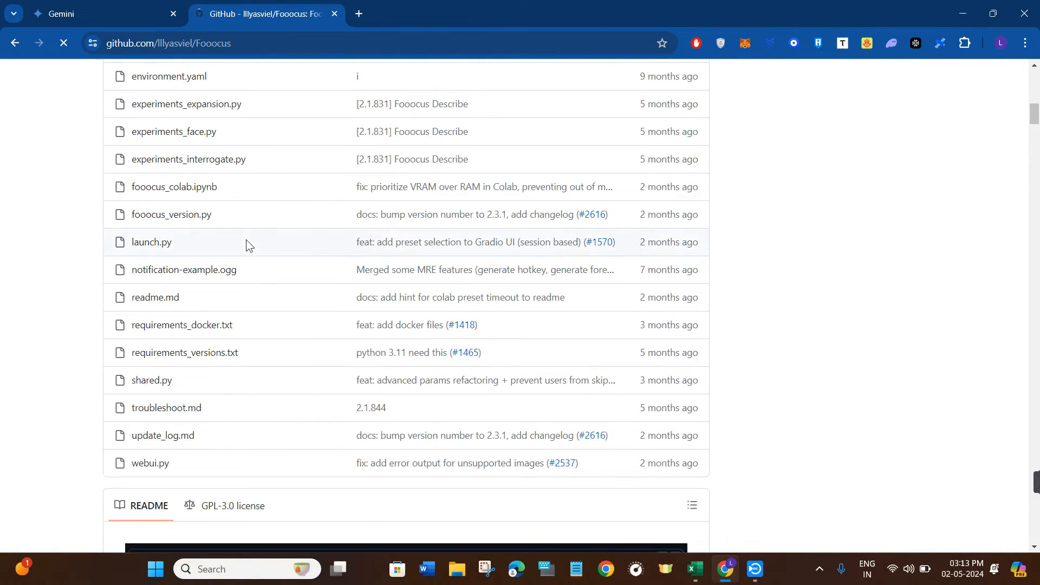
scroll(down, 3)
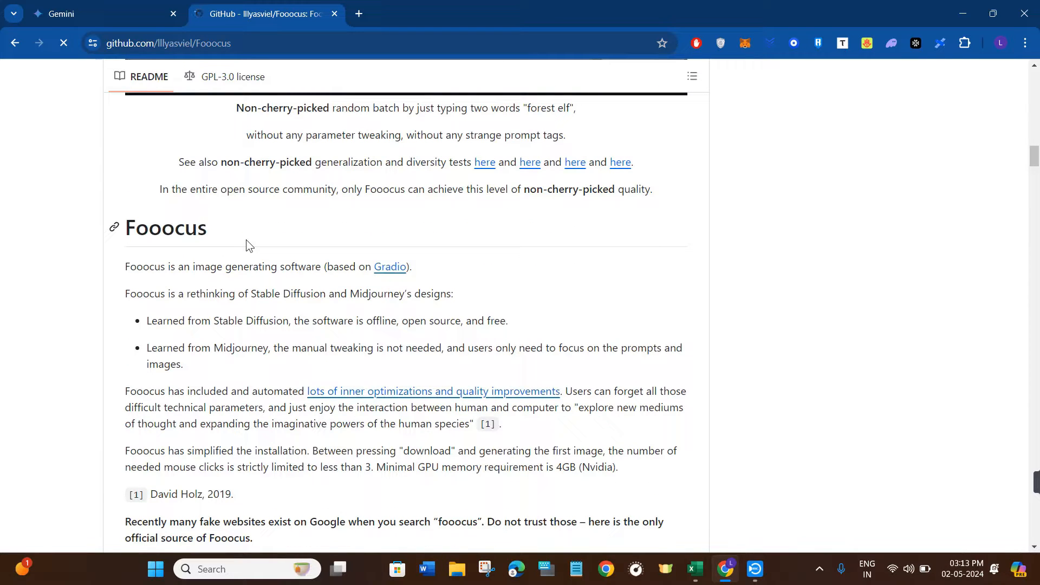
scroll(down, 3)
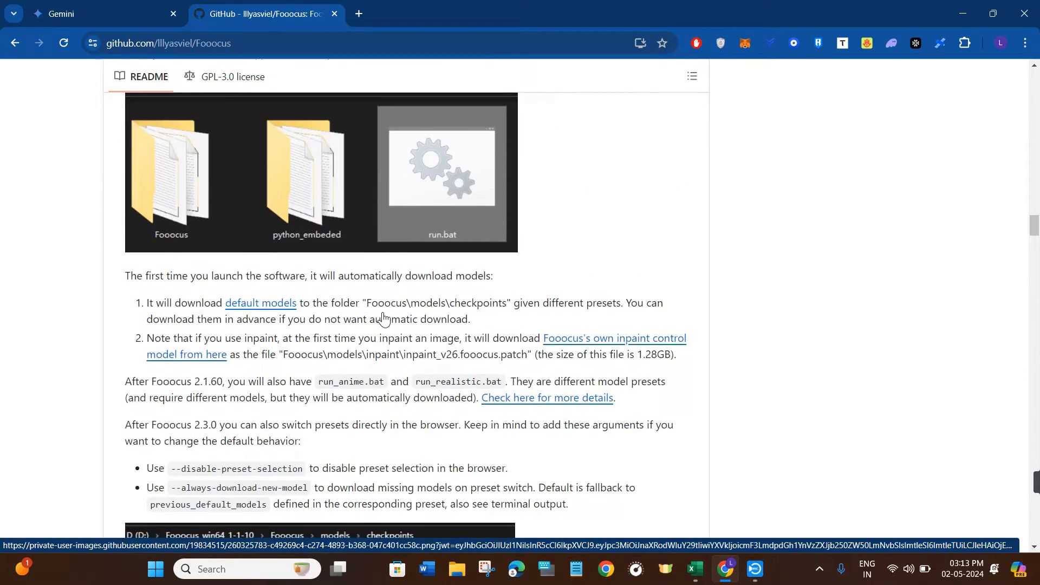
scroll(down, 3)
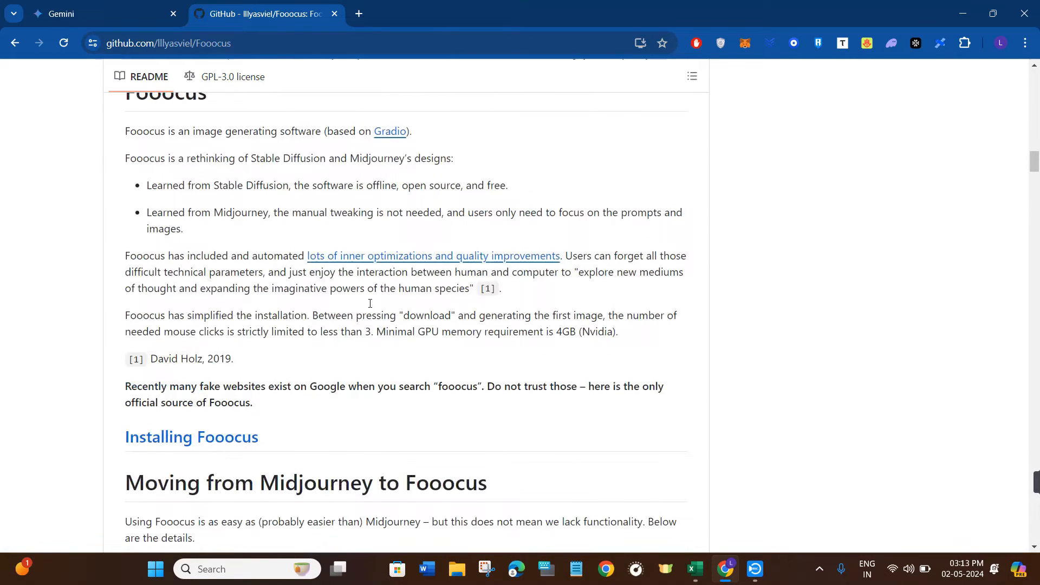
scroll(up, 3)
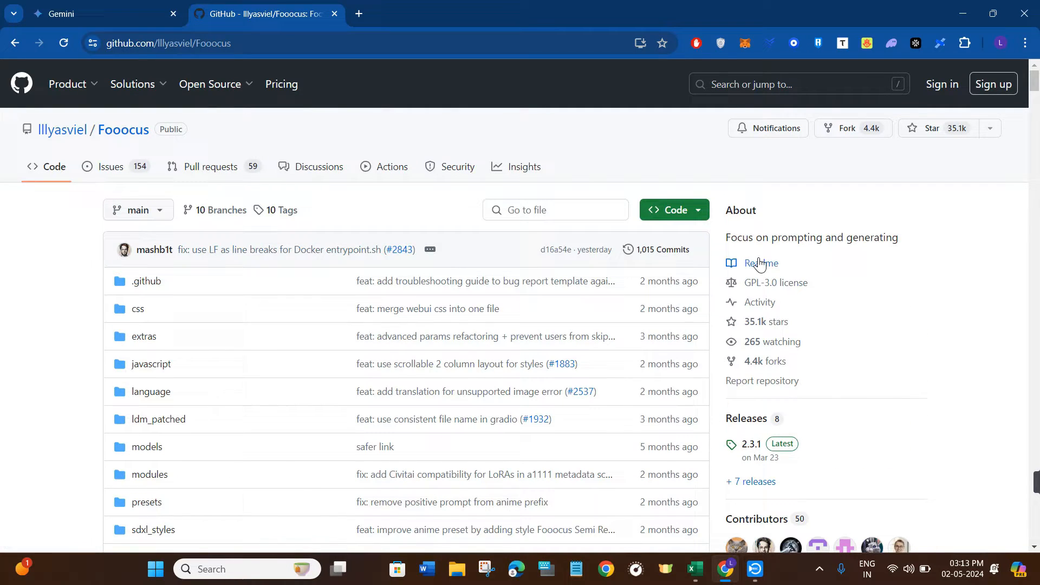
scroll(down, 3)
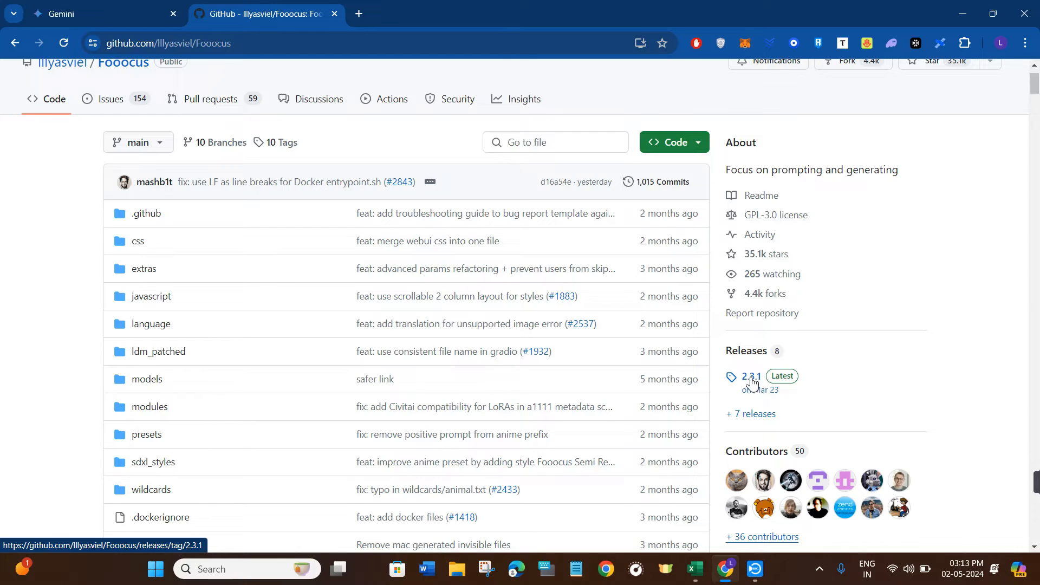
- Open the 2.3.1 Latest release and download its Source code (zip) asset
click(750, 376)
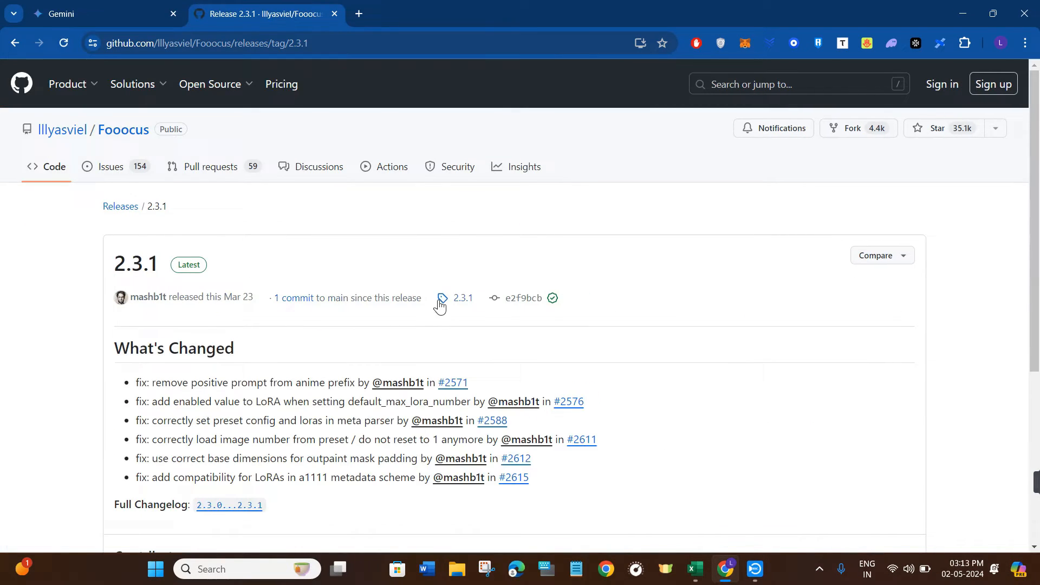
scroll(down, 3)
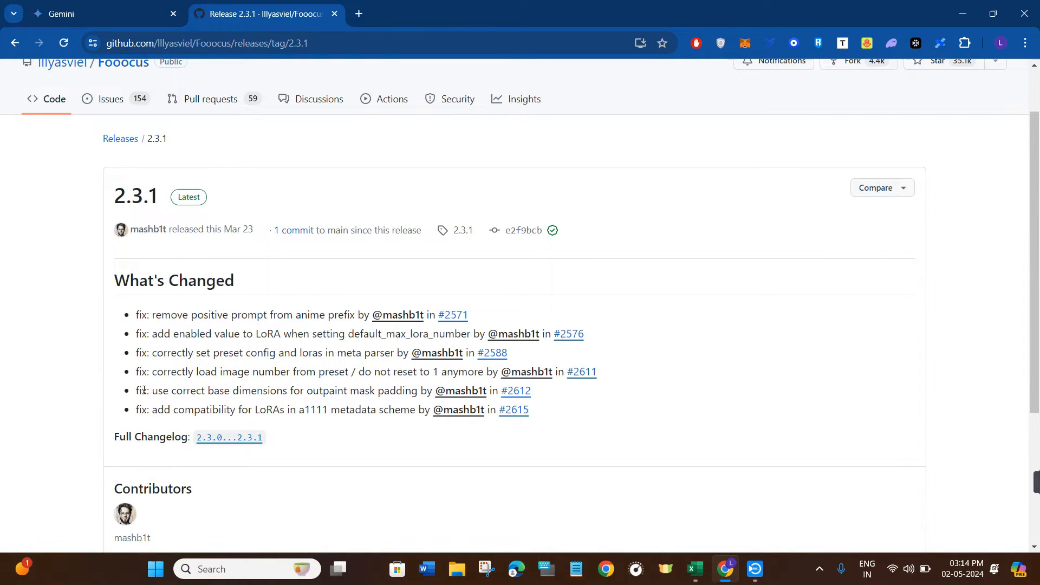
scroll(down, 3)
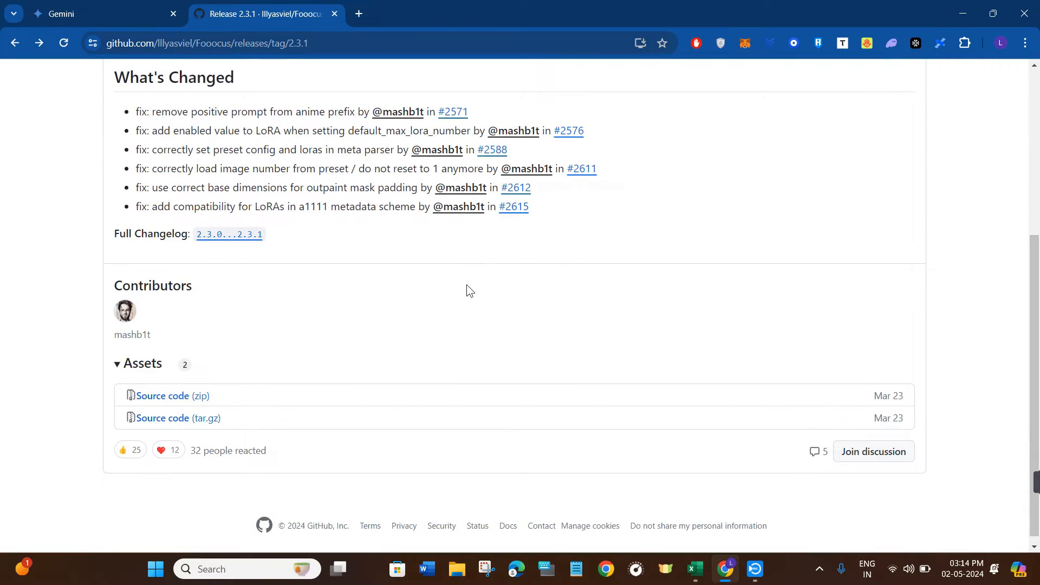
scroll(down, 3)
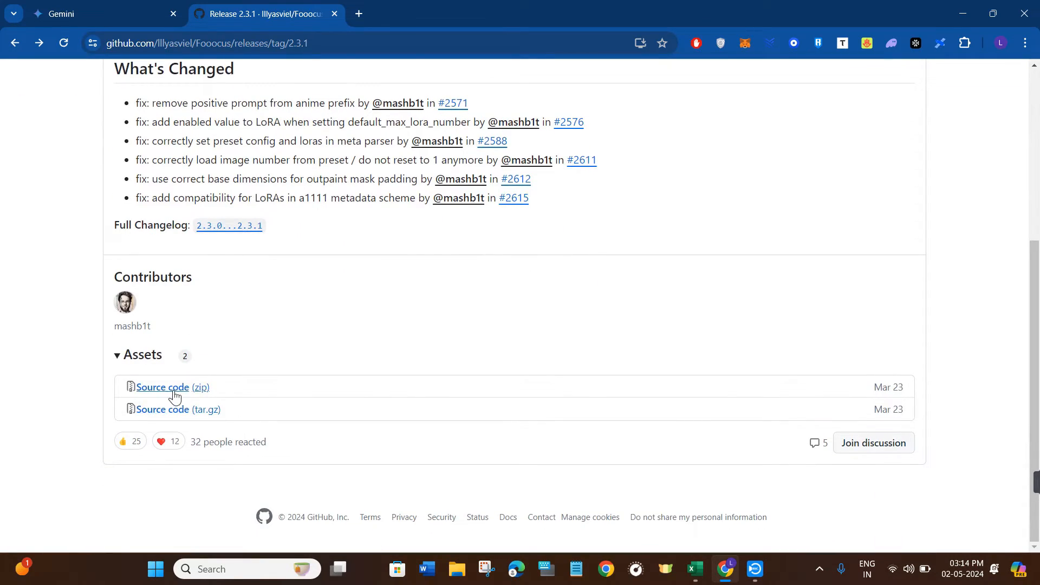
click(162, 386)
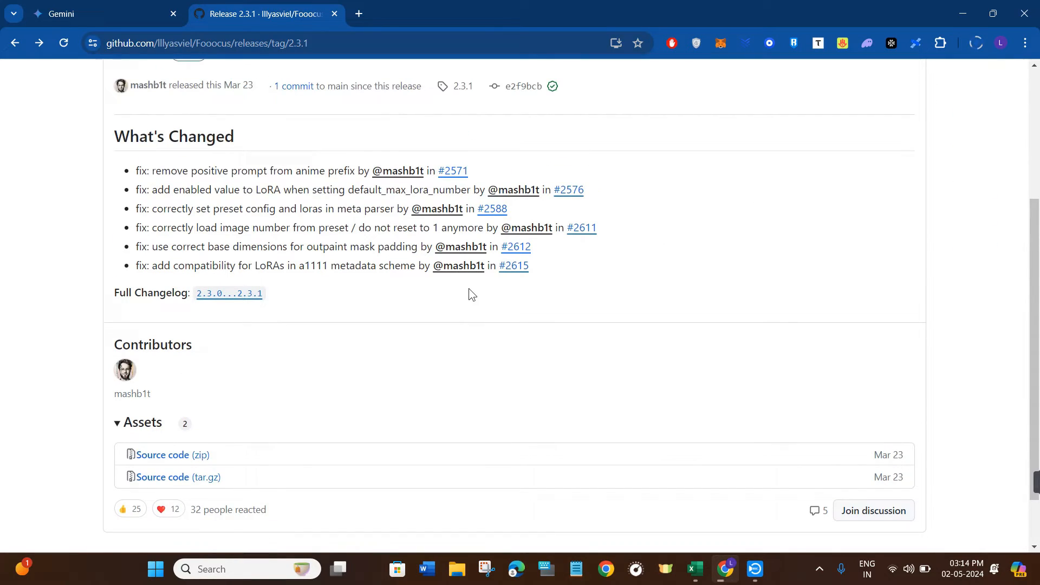
scroll(up, 3)
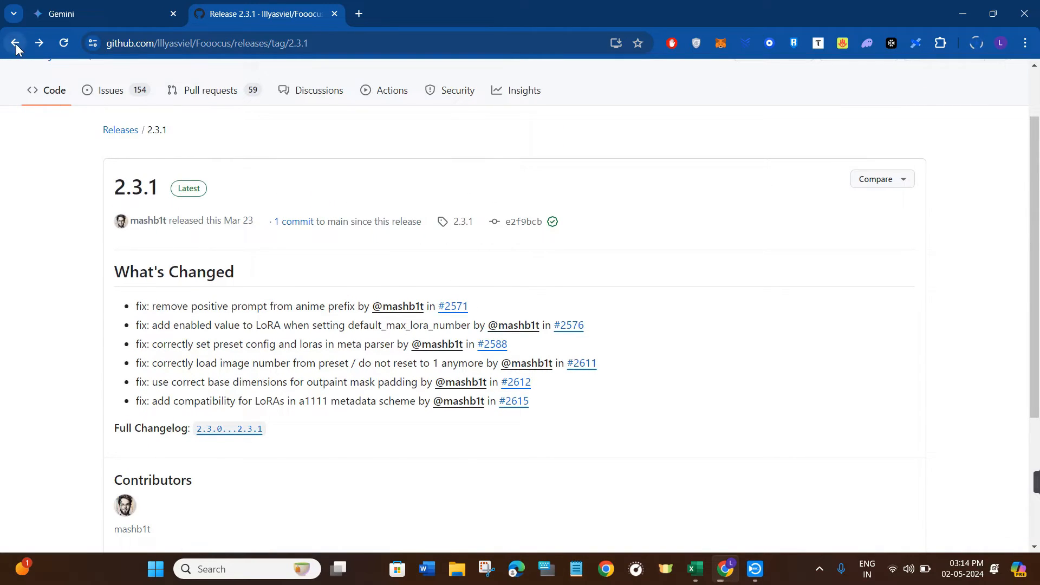
- Review the README's Windows download instructions, then open a new blank tab
scroll(down, 3)
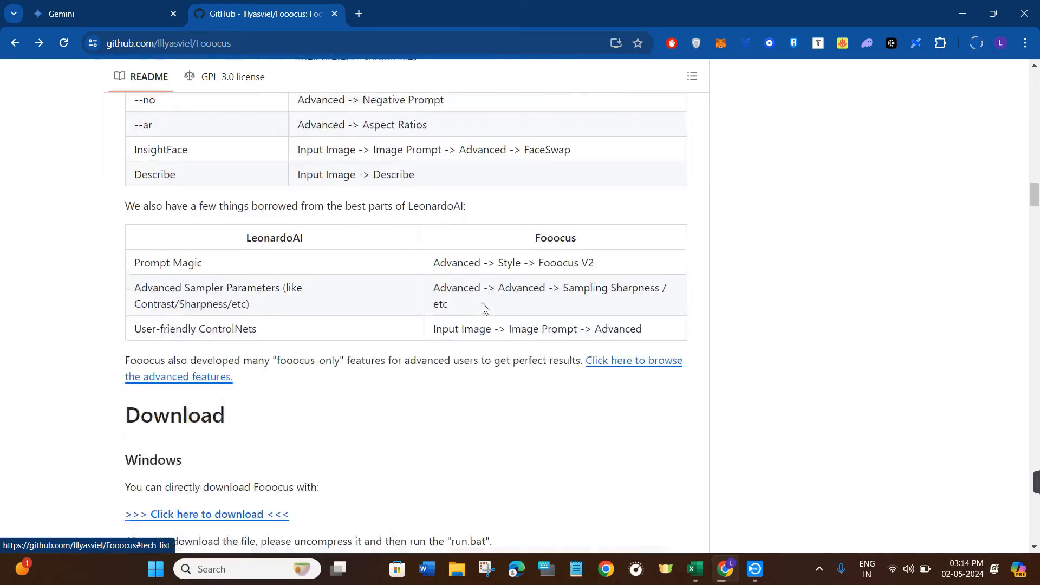
scroll(down, 3)
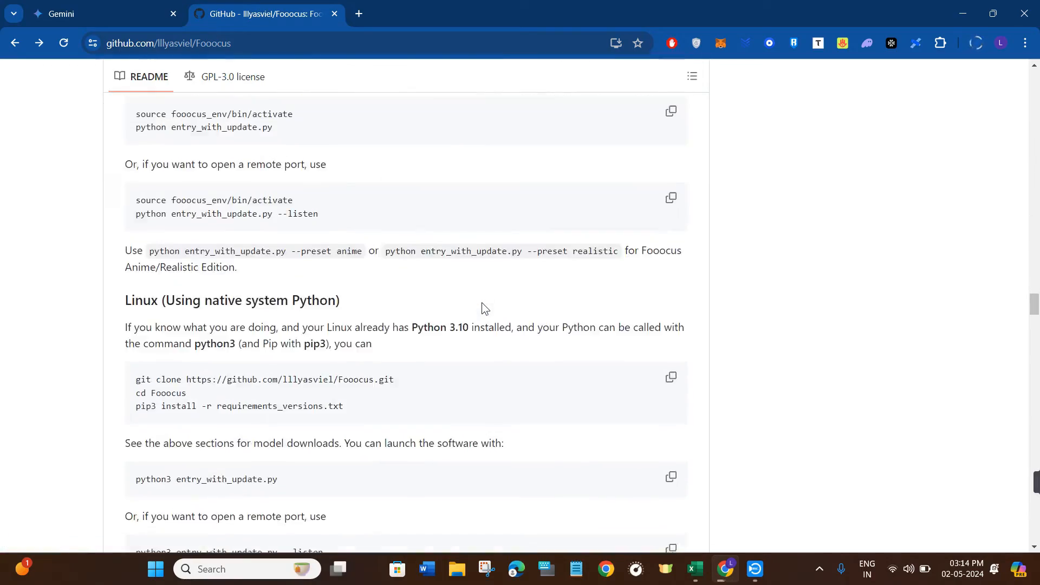
scroll(down, 3)
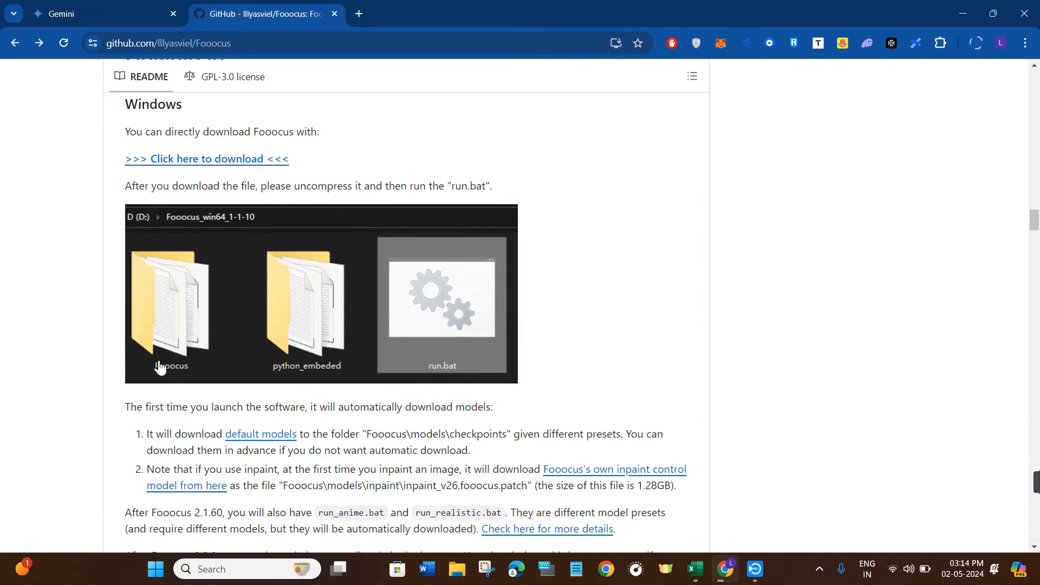
mouse_move(348, 363)
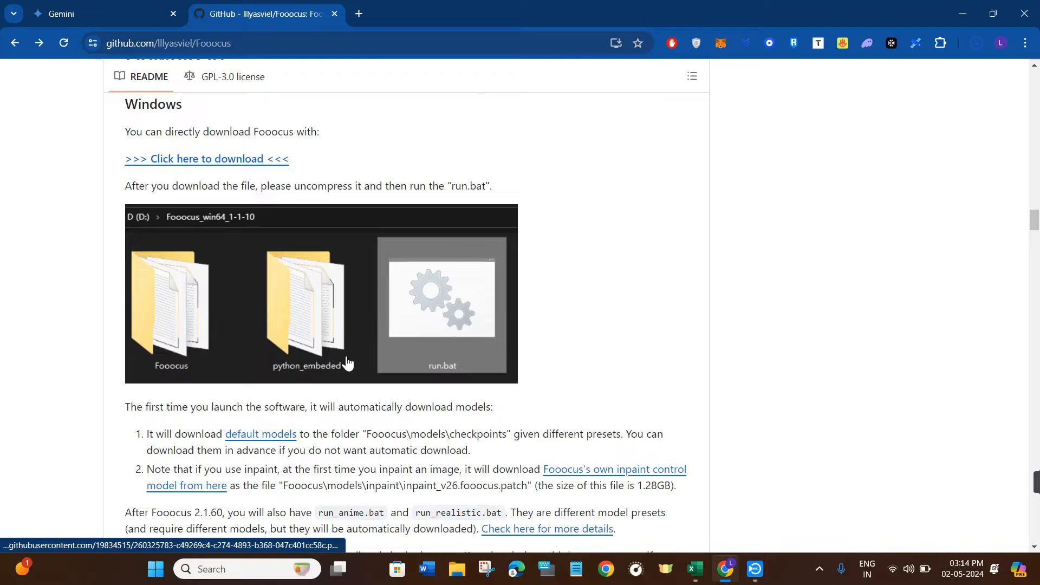
mouse_move(482, 326)
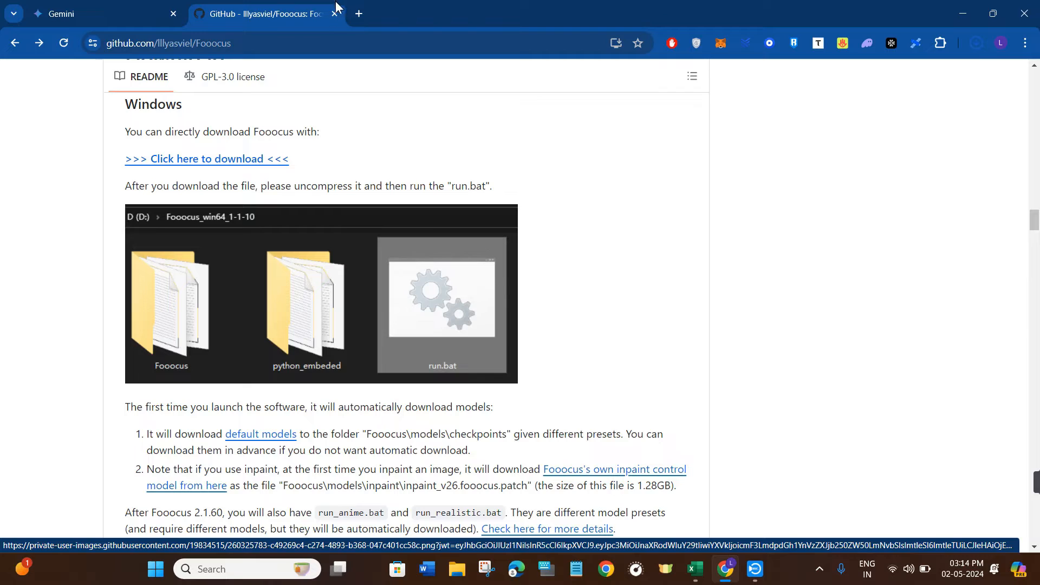
click(358, 13)
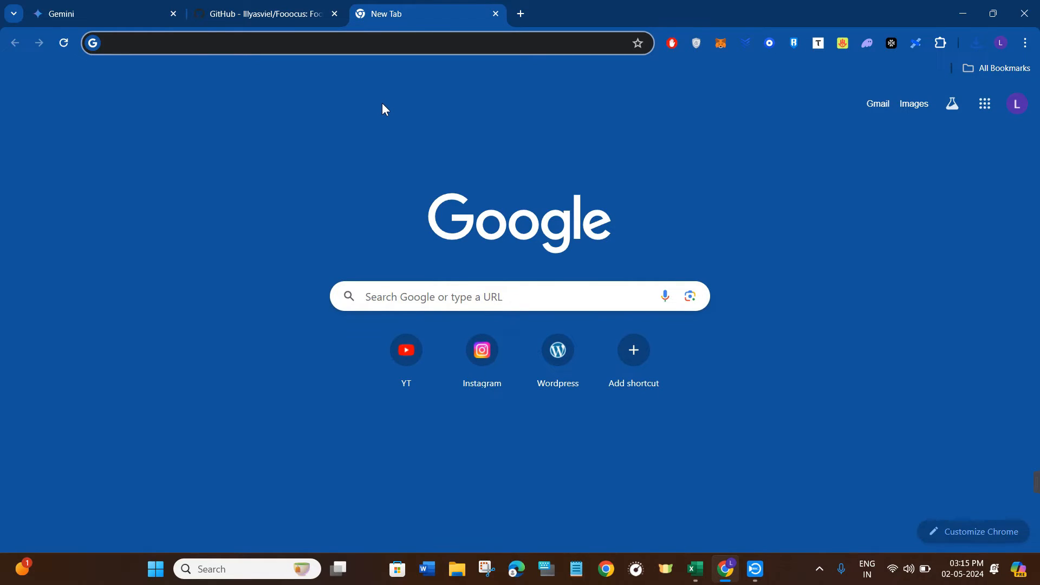
- Load the colab.research.google.com/github/.../fooocus_colab.ipynb URL in the address bar
text(https://colab.research.google.com/github/Illyasviel/Fooocus/blob/main/fooocus_colab.ipynb)
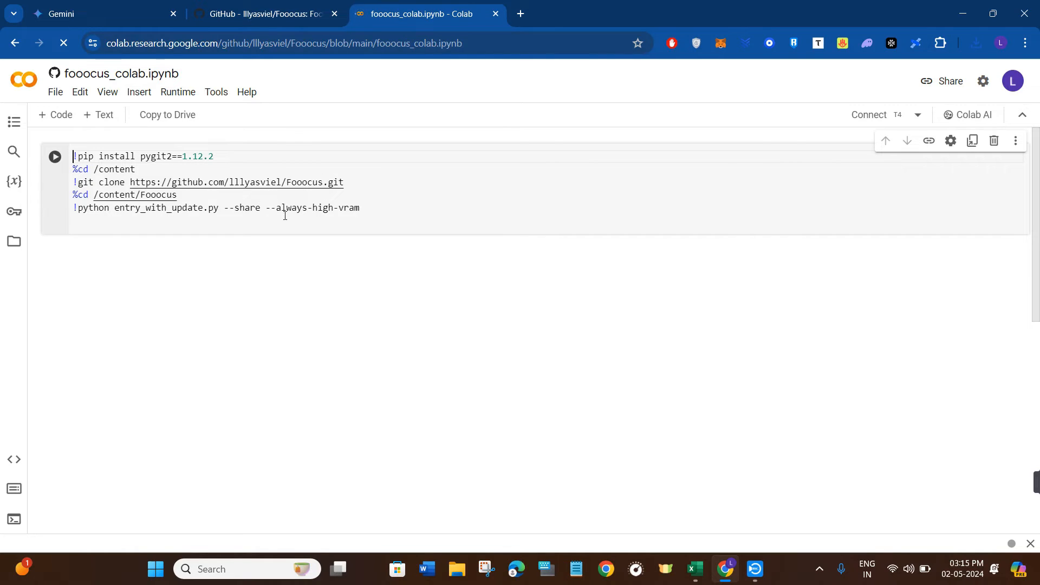
mouse_move(869, 115)
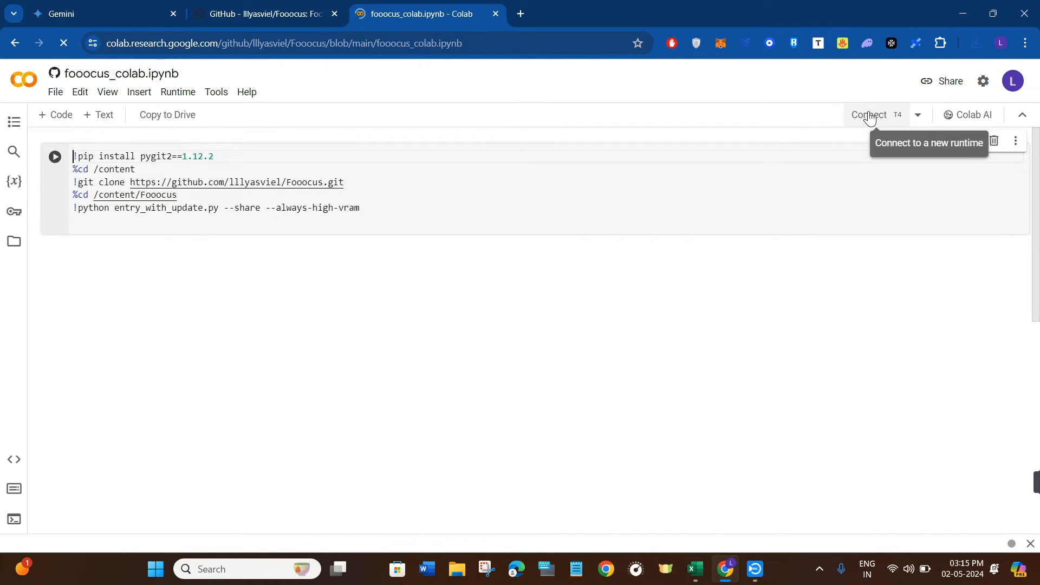
- Connect to a runtime and run the Fooocus setup cell, choosing Run anyway on the warning
click(869, 115)
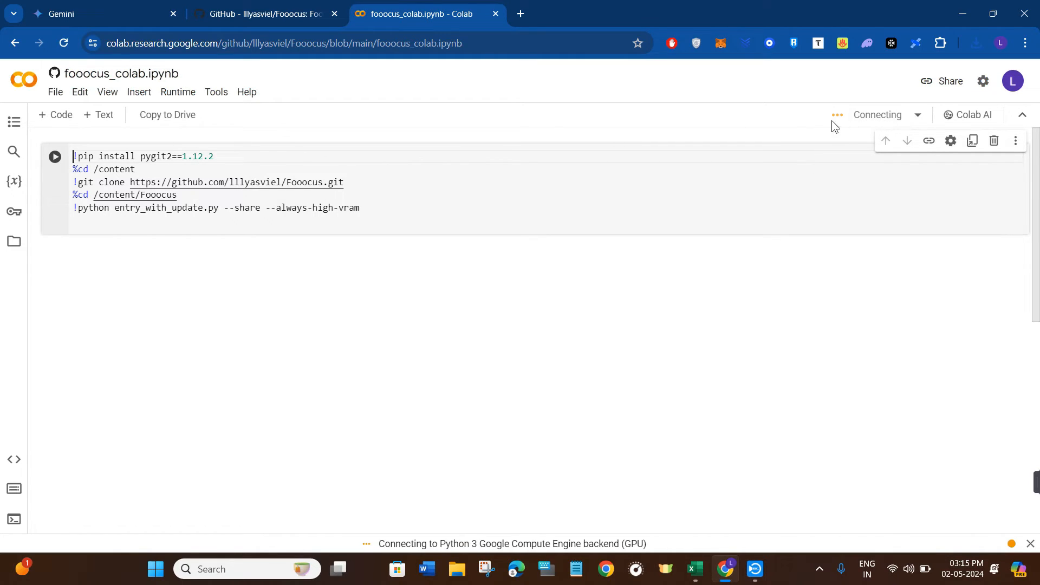
mouse_move(846, 123)
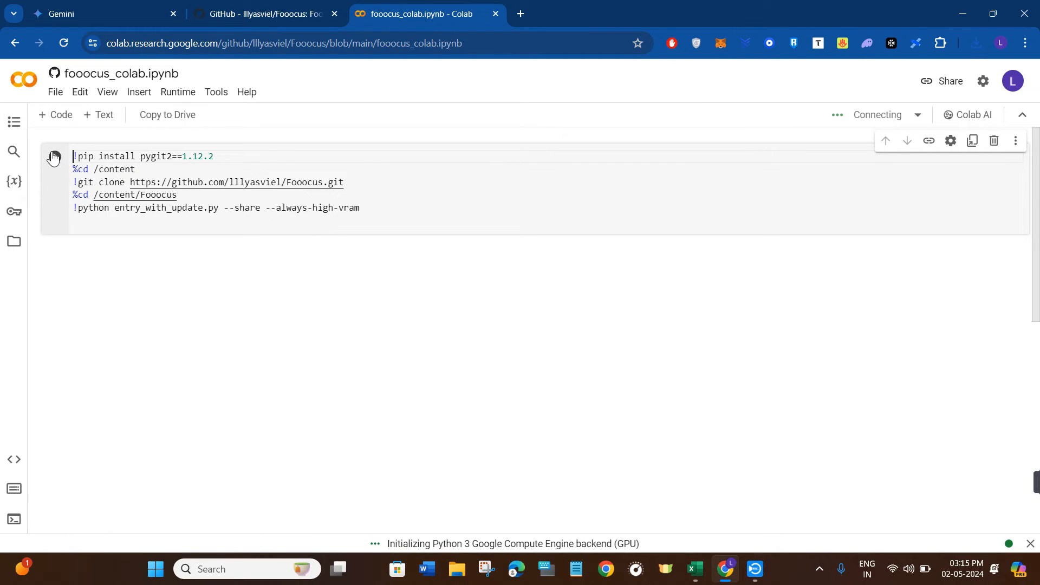
click(54, 157)
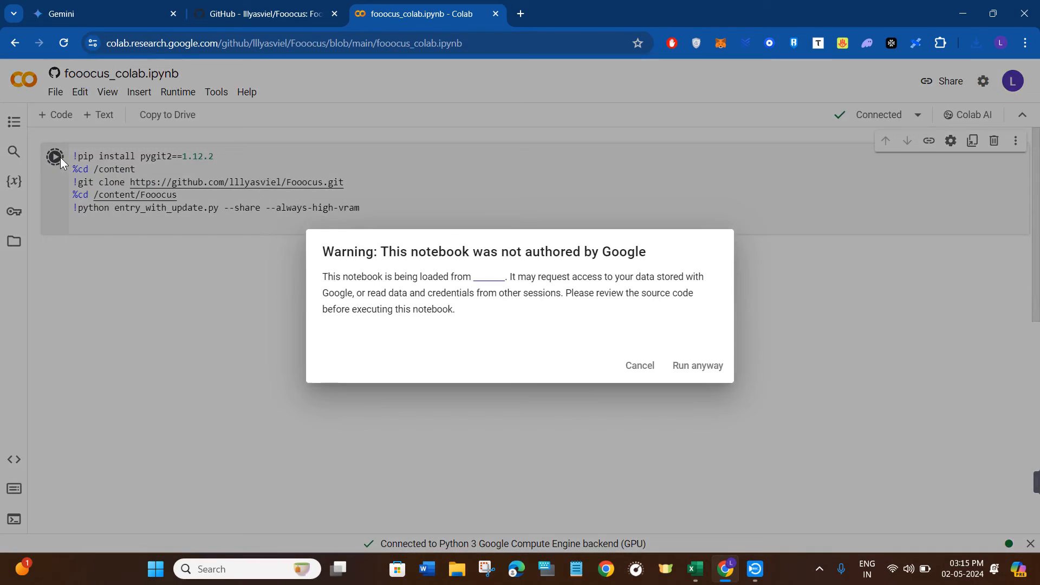
click(697, 365)
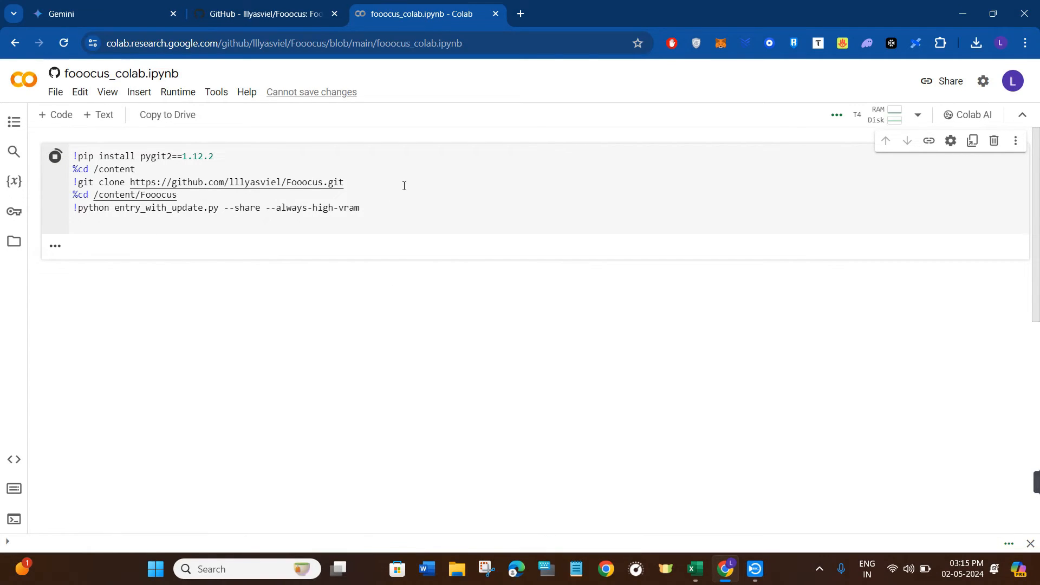
click(54, 156)
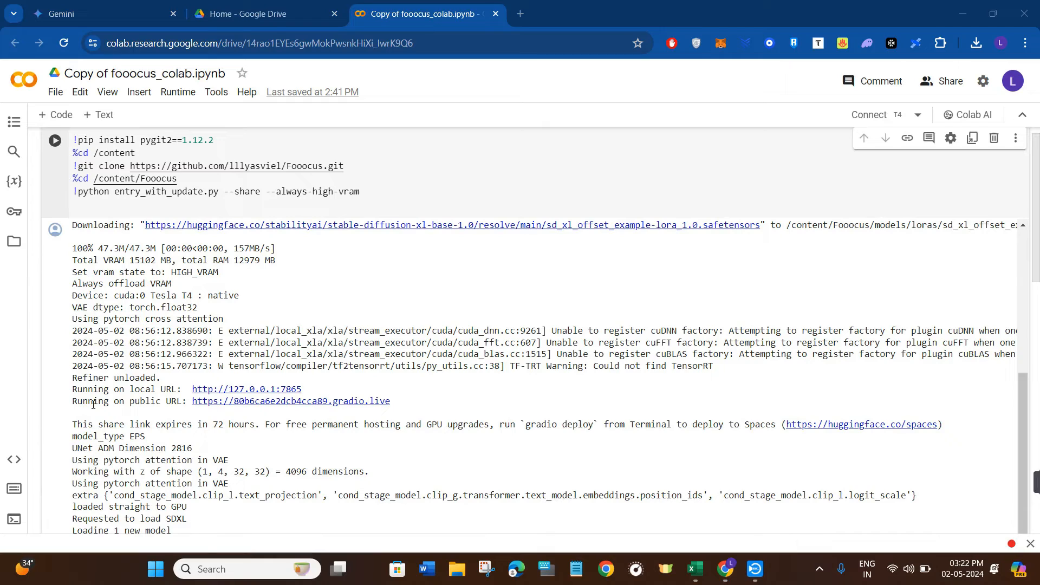
mouse_move(133, 411)
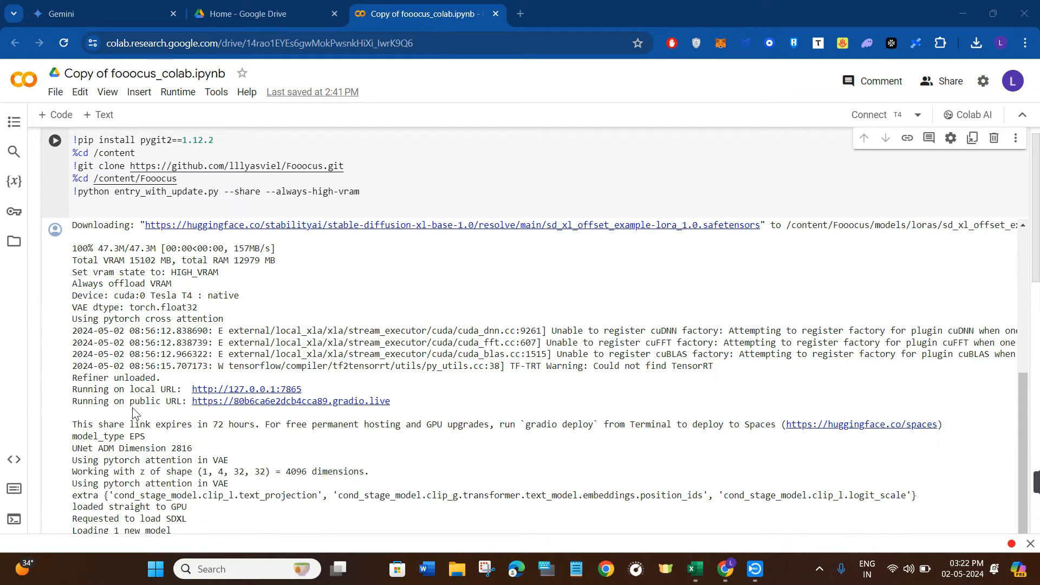
mouse_move(236, 401)
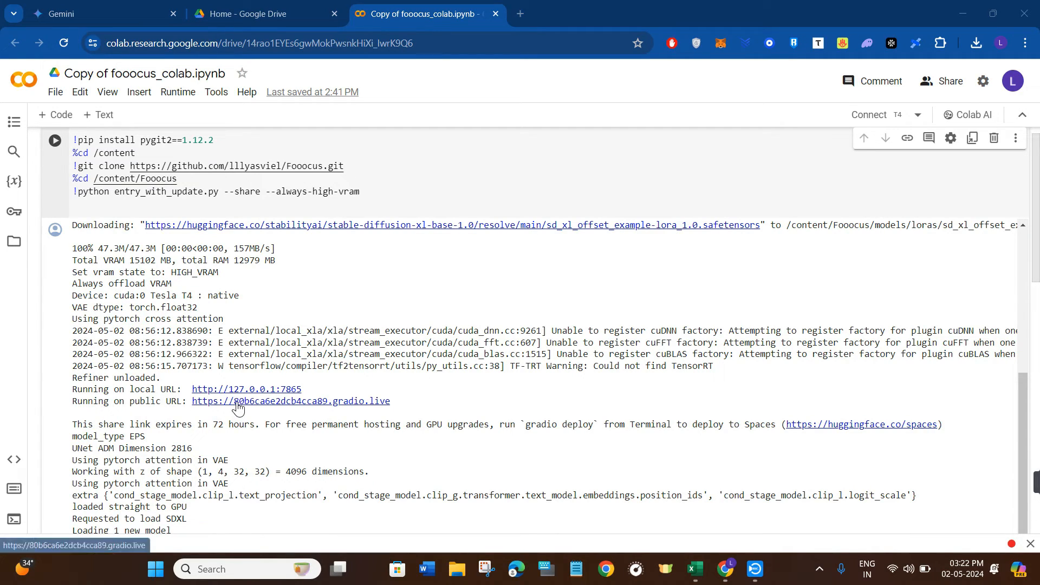
scroll(down, 3)
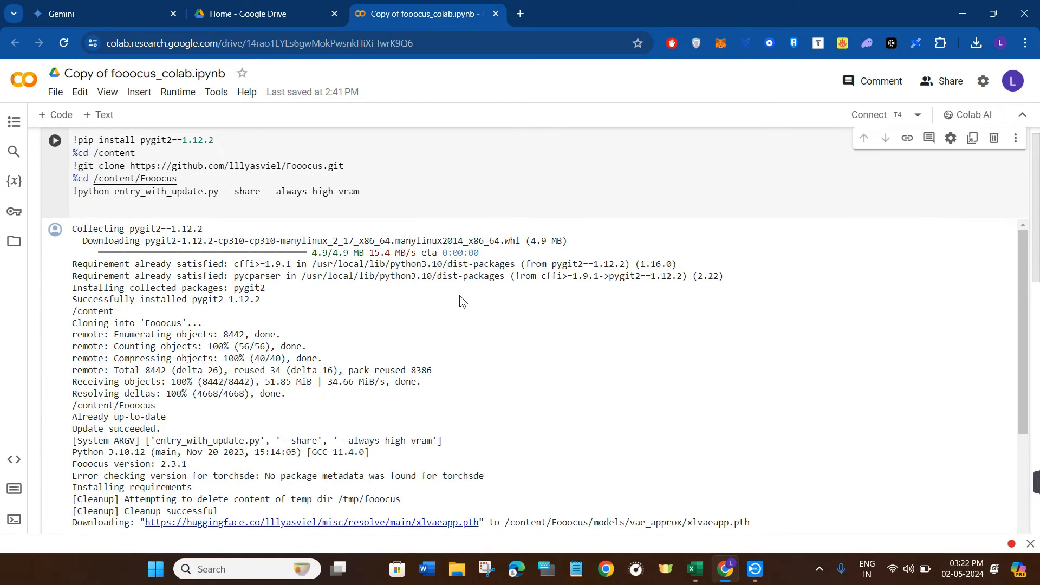
mouse_move(615, 161)
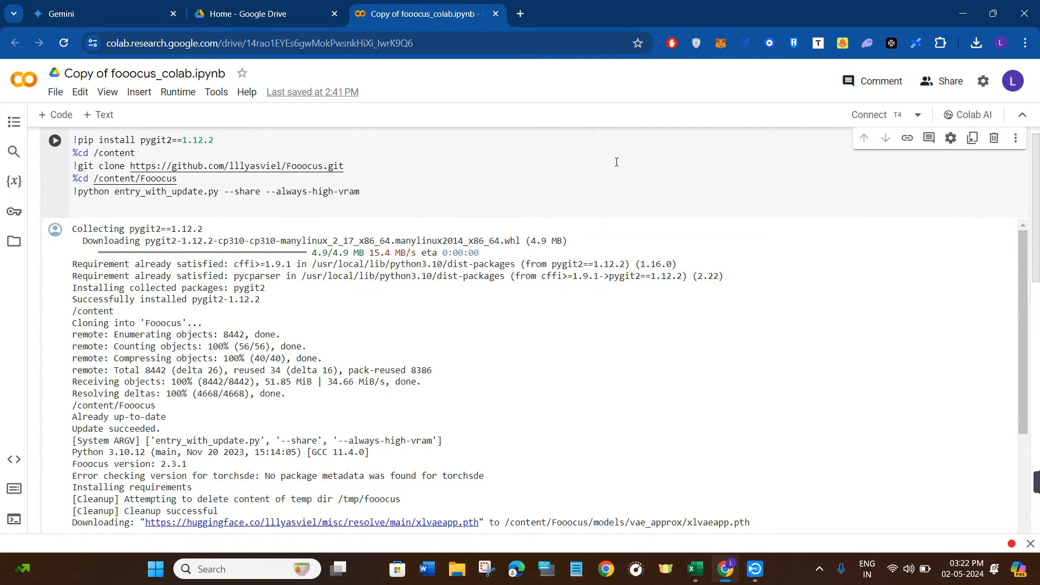
mouse_move(758, 121)
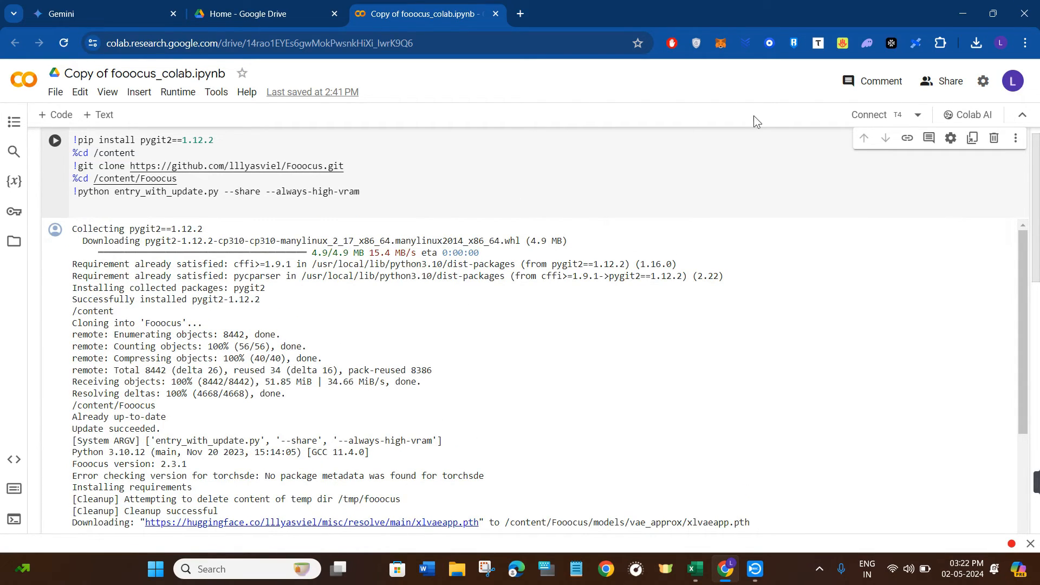
- Open Chrome's menu and start creating a shortcut for the Colab notebook page
click(1024, 42)
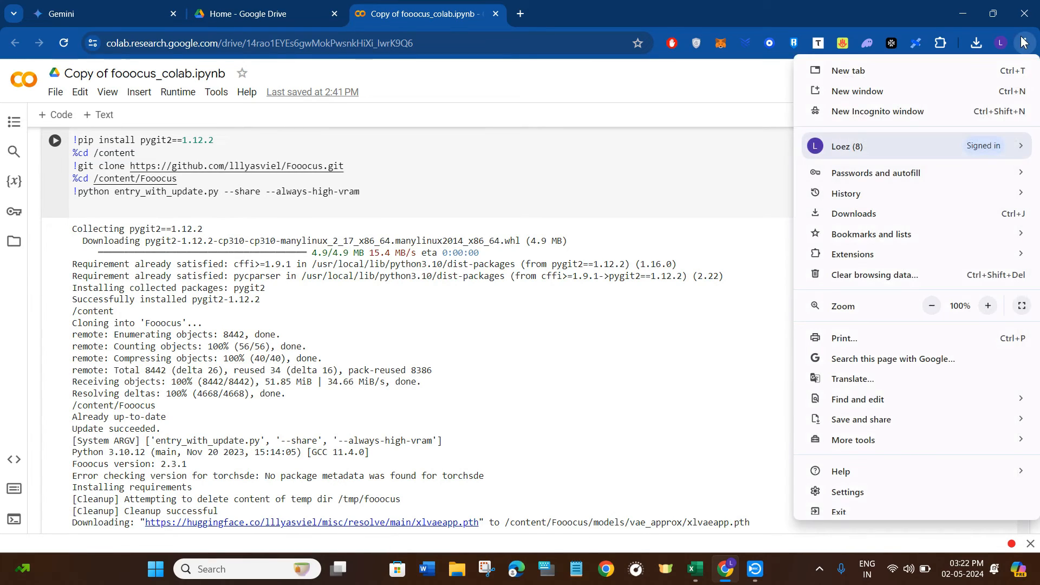
mouse_move(862, 399)
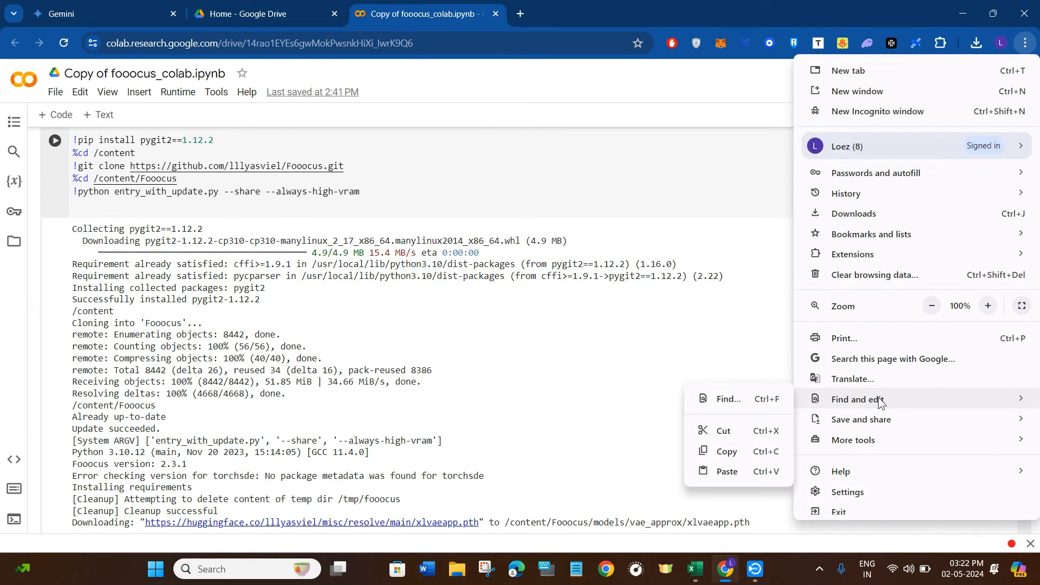
mouse_move(861, 419)
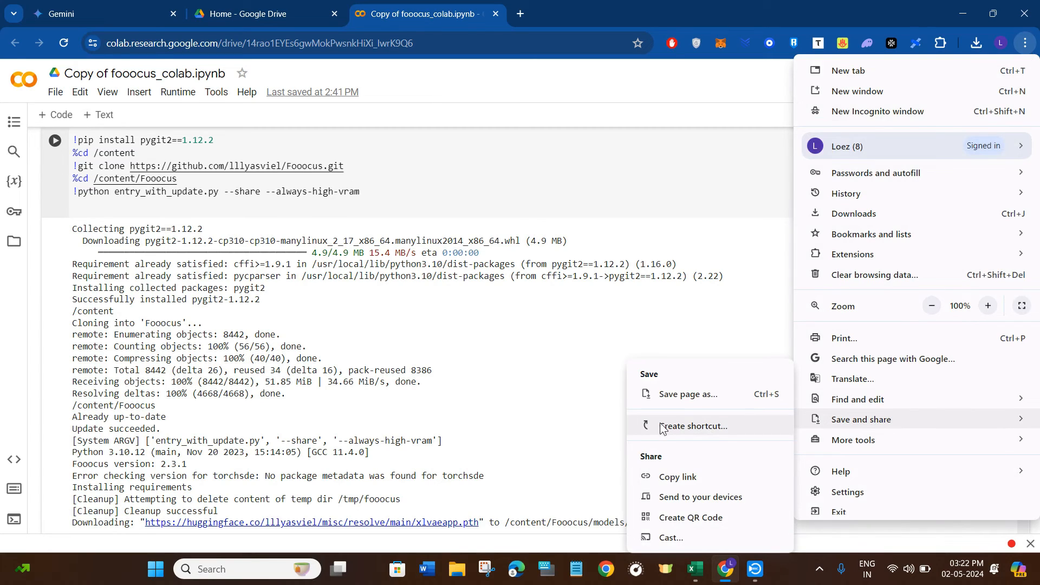
mouse_move(722, 434)
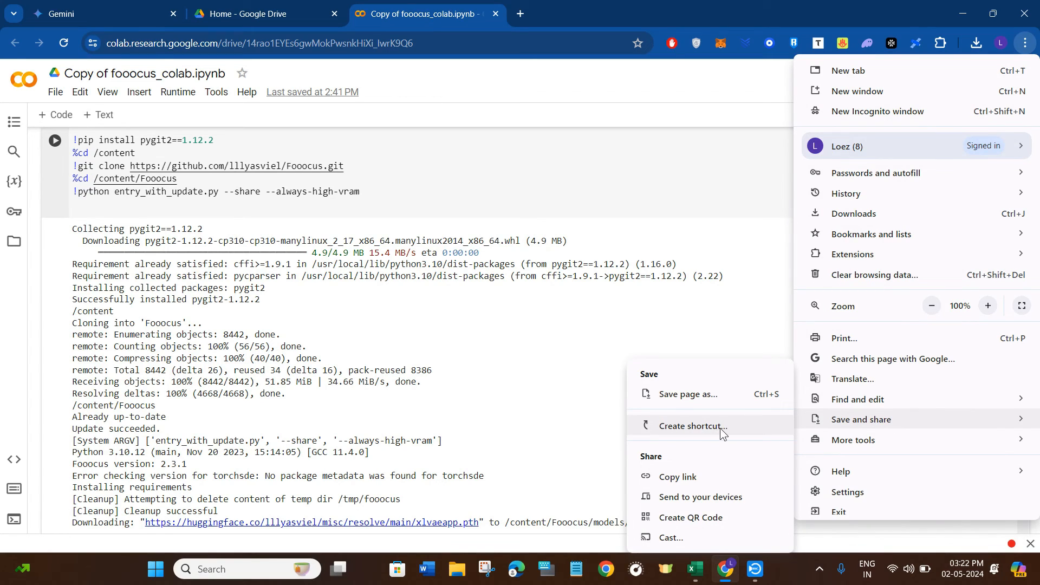
click(694, 426)
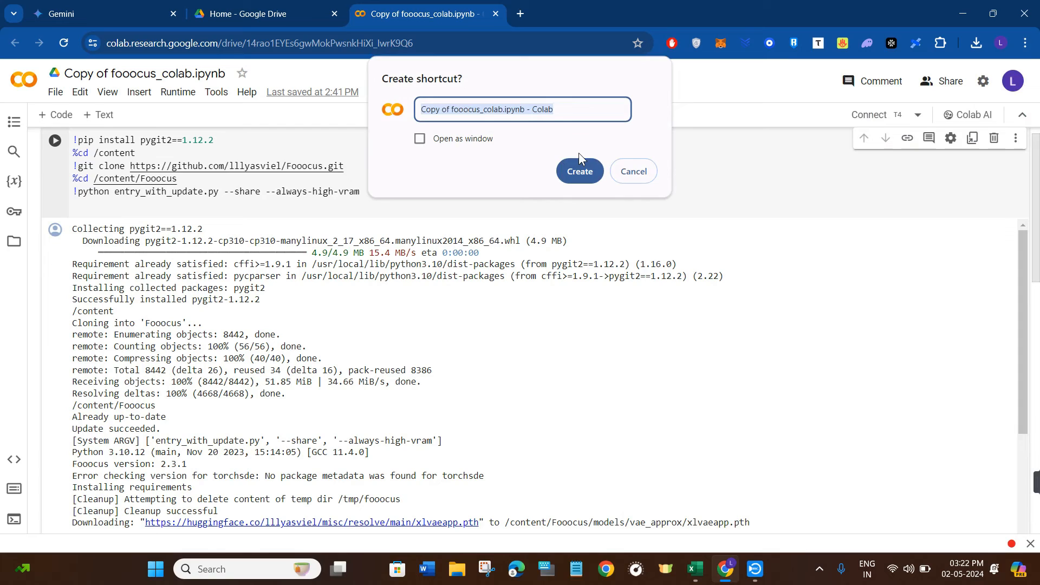
mouse_move(603, 180)
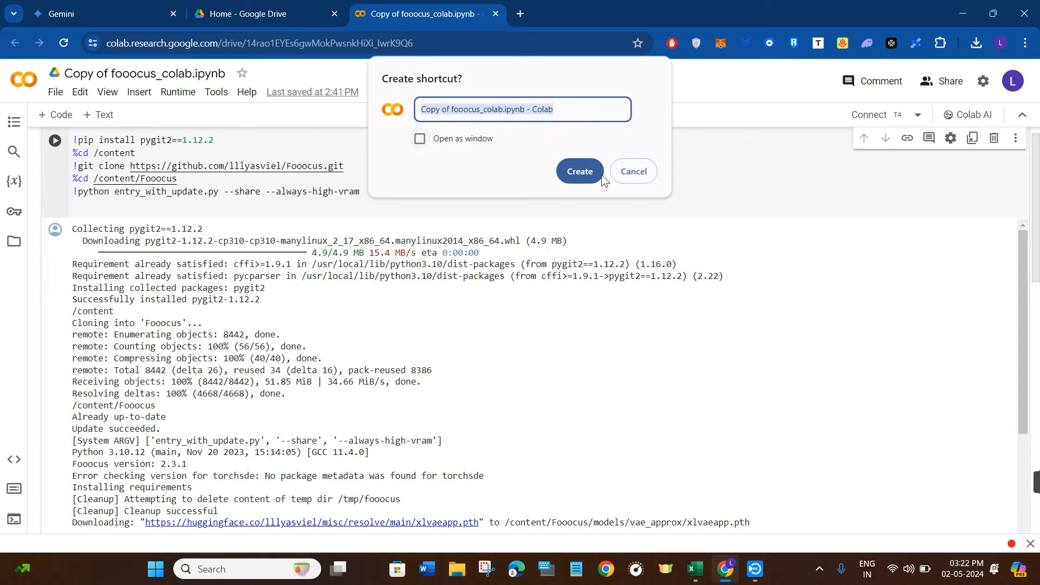
mouse_move(603, 194)
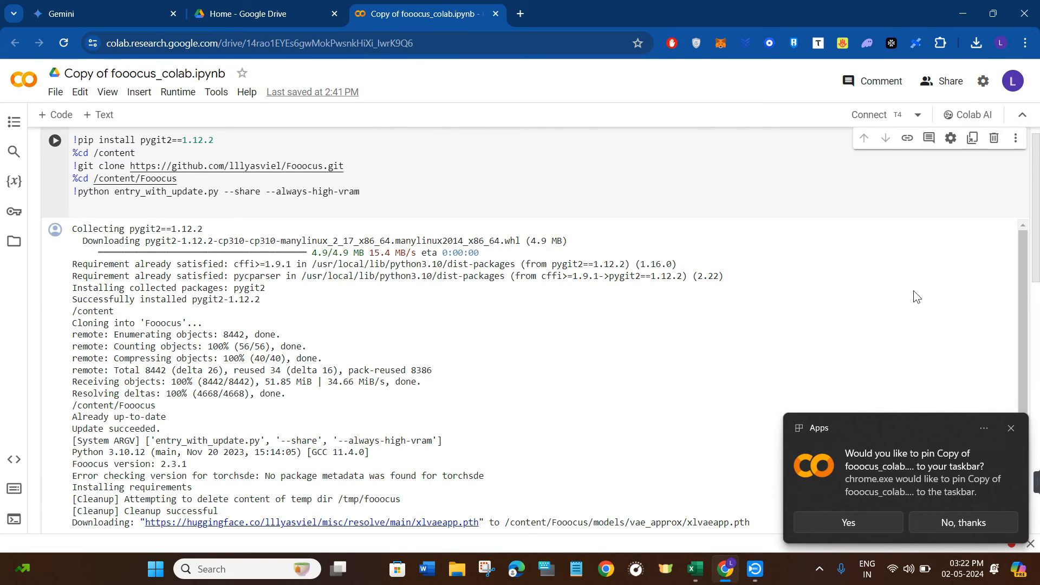
mouse_move(837, 296)
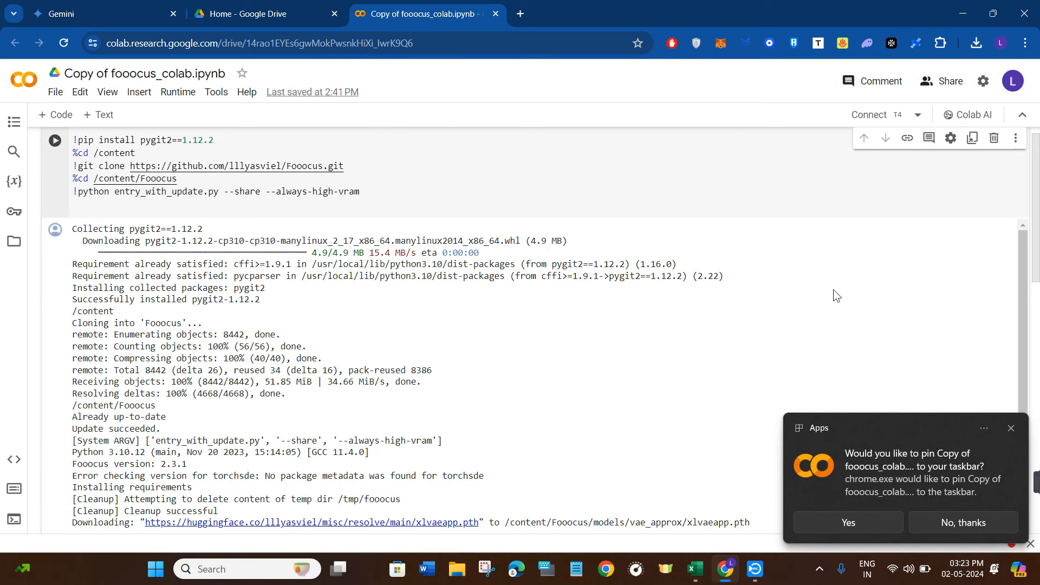
mouse_move(882, 248)
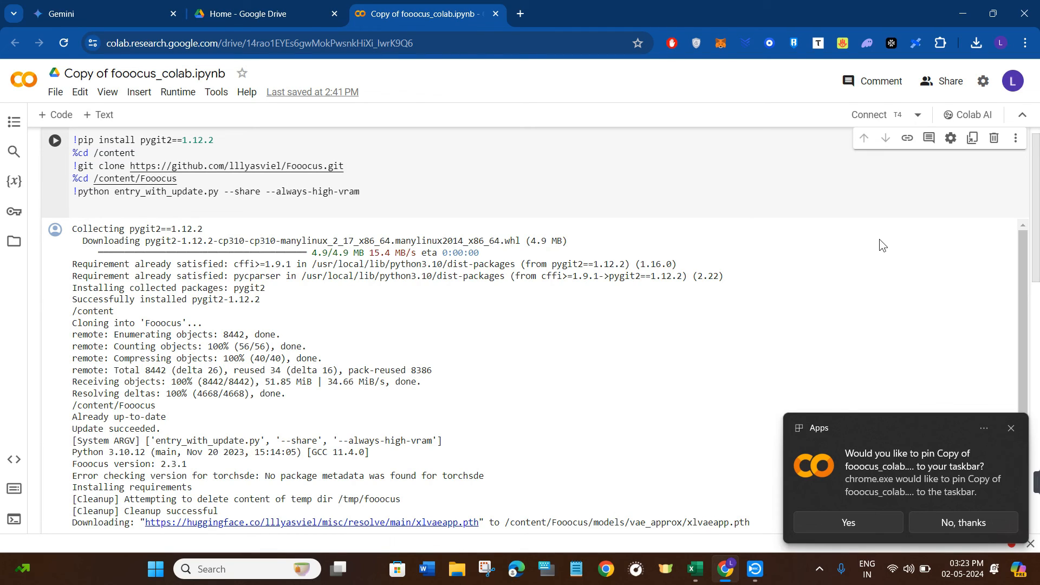
scroll(down, 3)
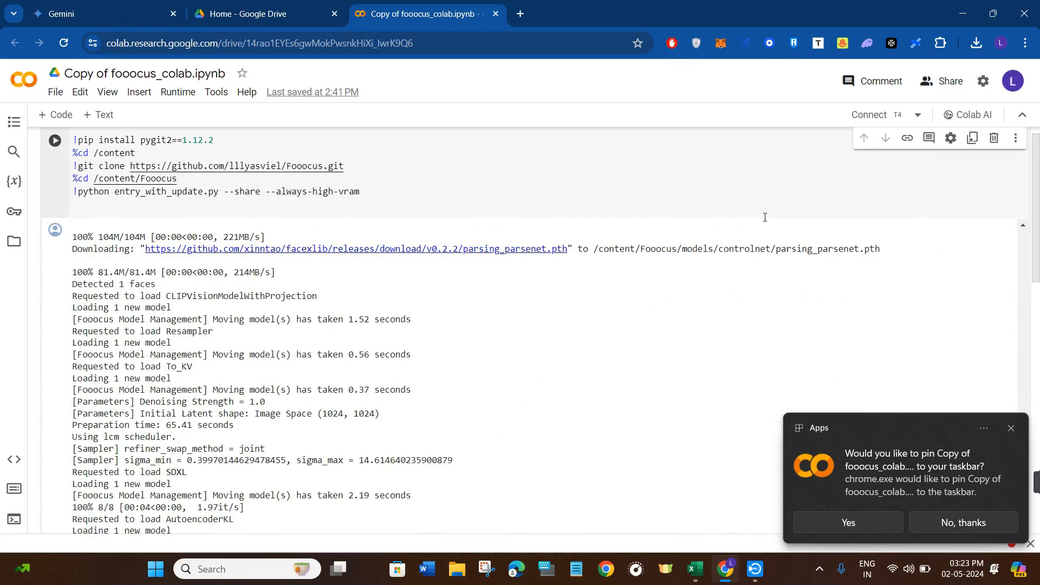
scroll(down, 3)
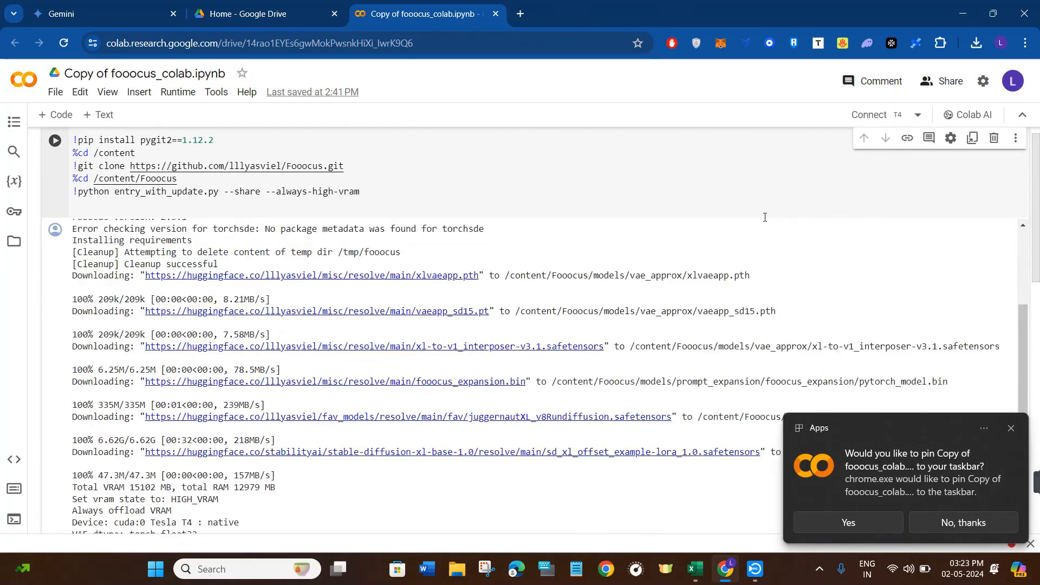